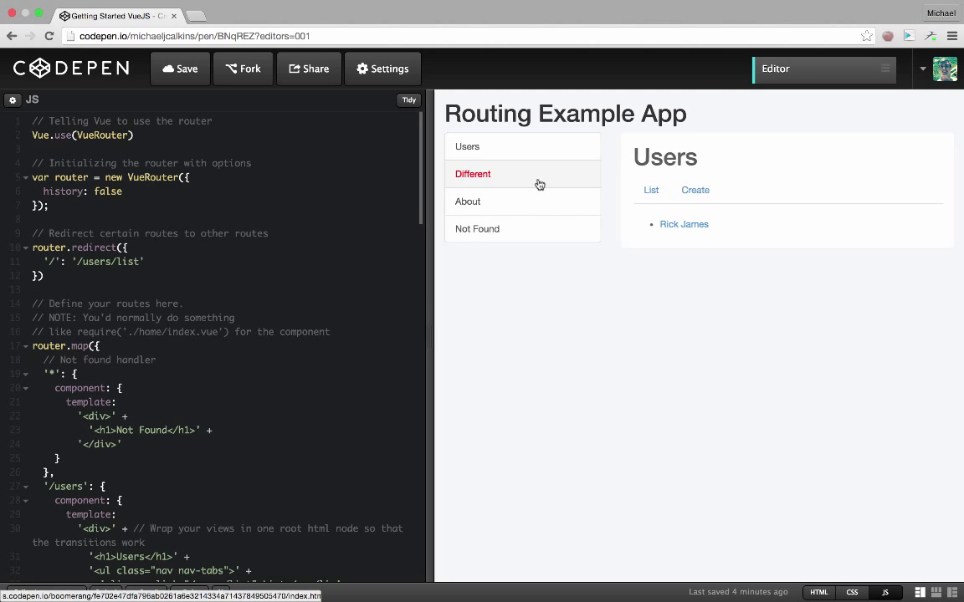
# - Navigate the preview through About, Not Found, Users and a user's settings page
pyautogui.click(468, 201)
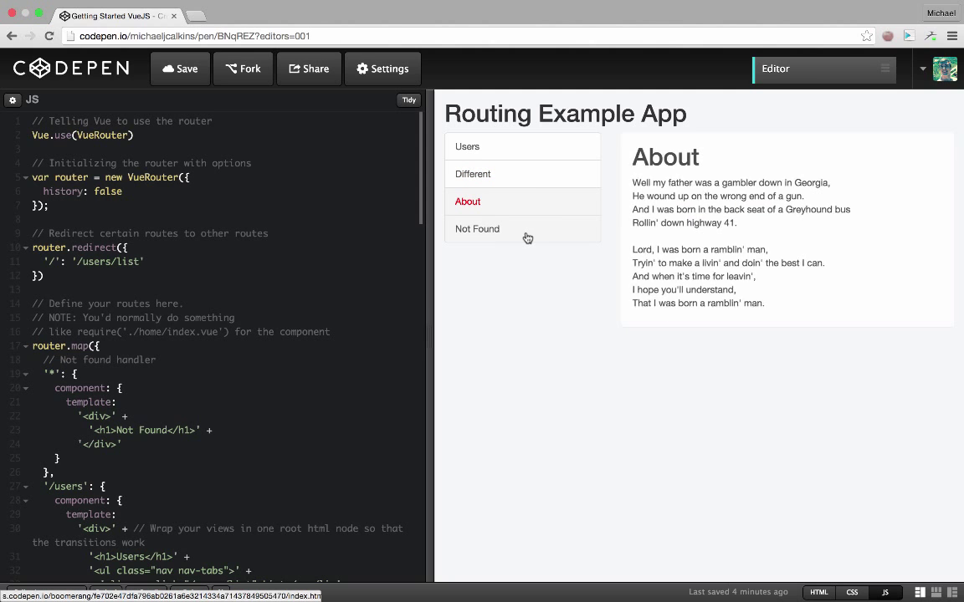
pyautogui.click(477, 228)
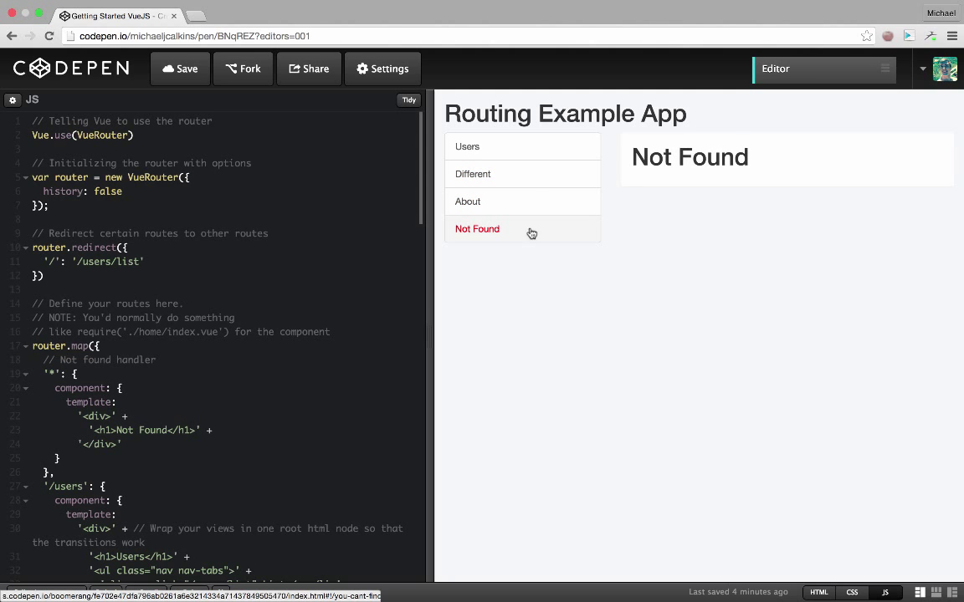
pyautogui.click(467, 148)
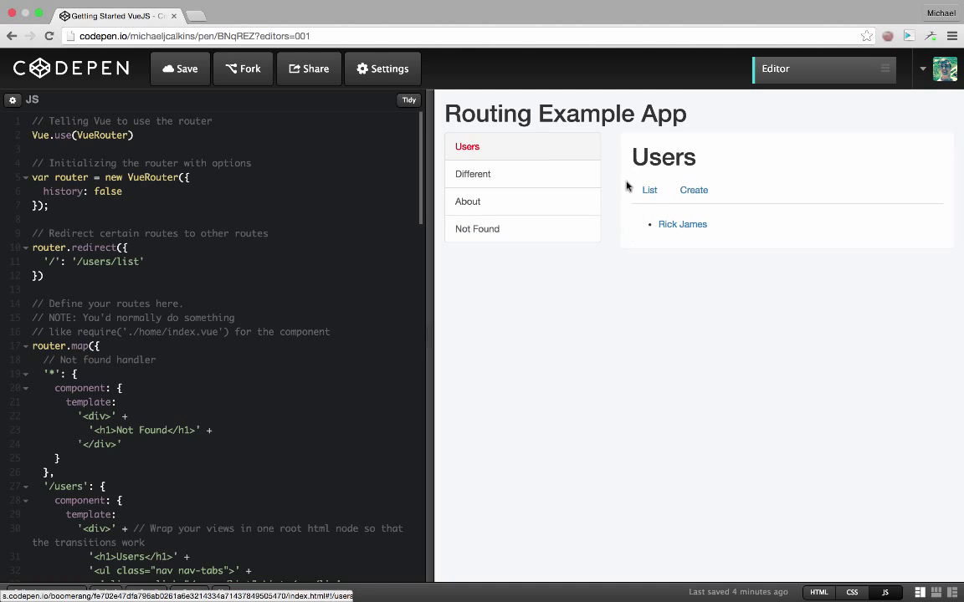
pyautogui.click(682, 224)
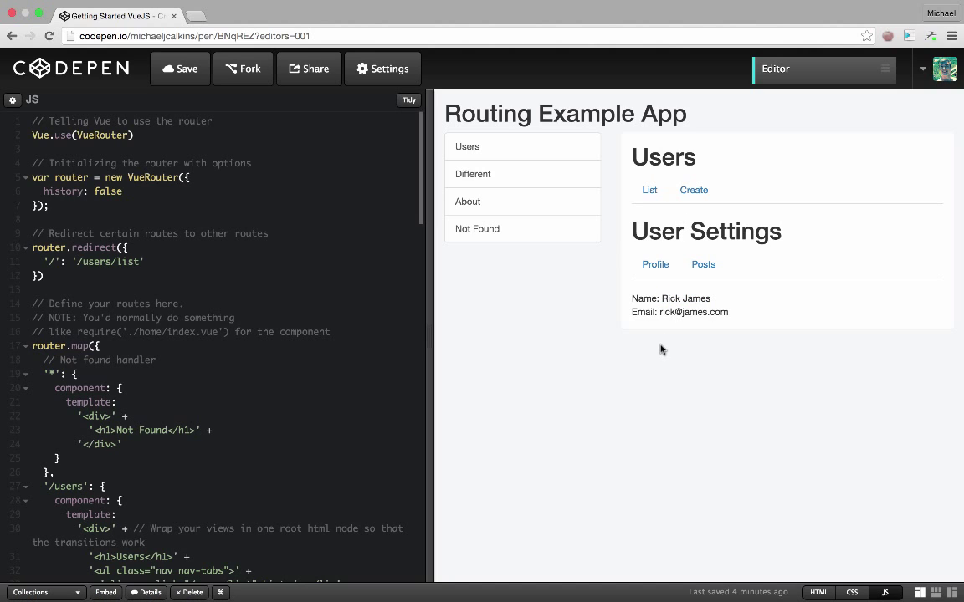
pyautogui.moveTo(606, 288)
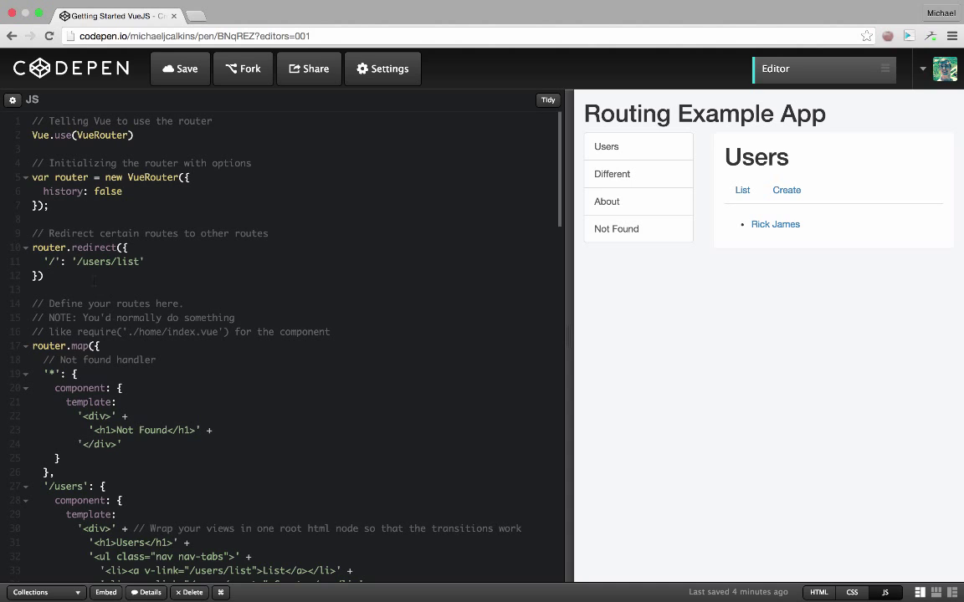
pyautogui.moveTo(755, 211)
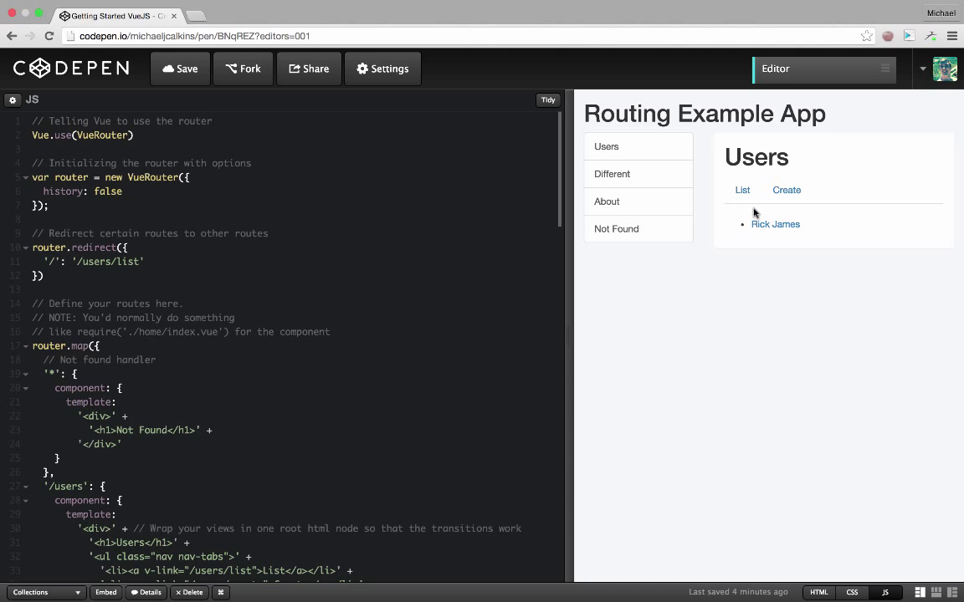
pyautogui.moveTo(616, 291)
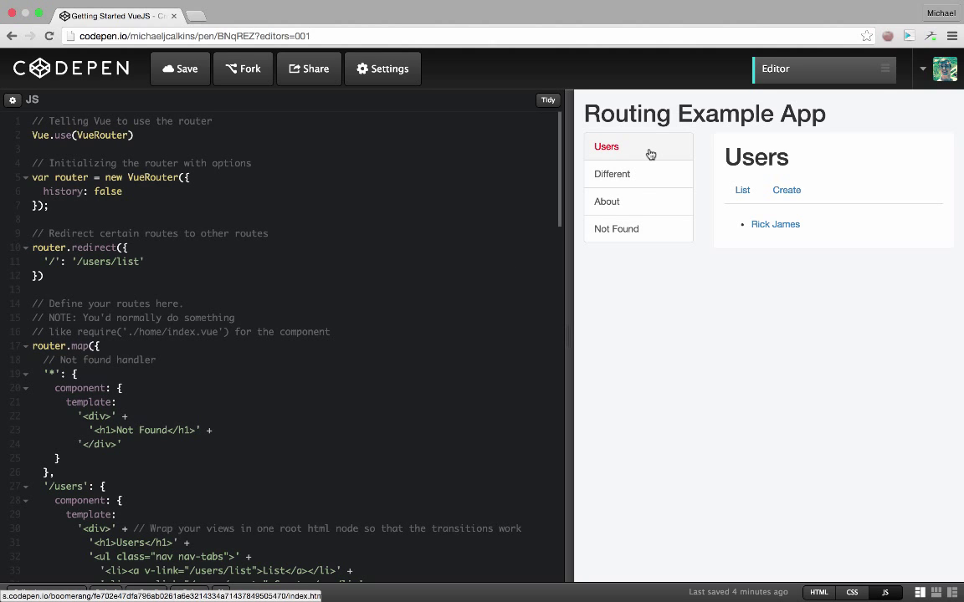
# - Scroll the JS pane to the router.map block with the '*' and '/users' routes
pyautogui.scroll(-3)
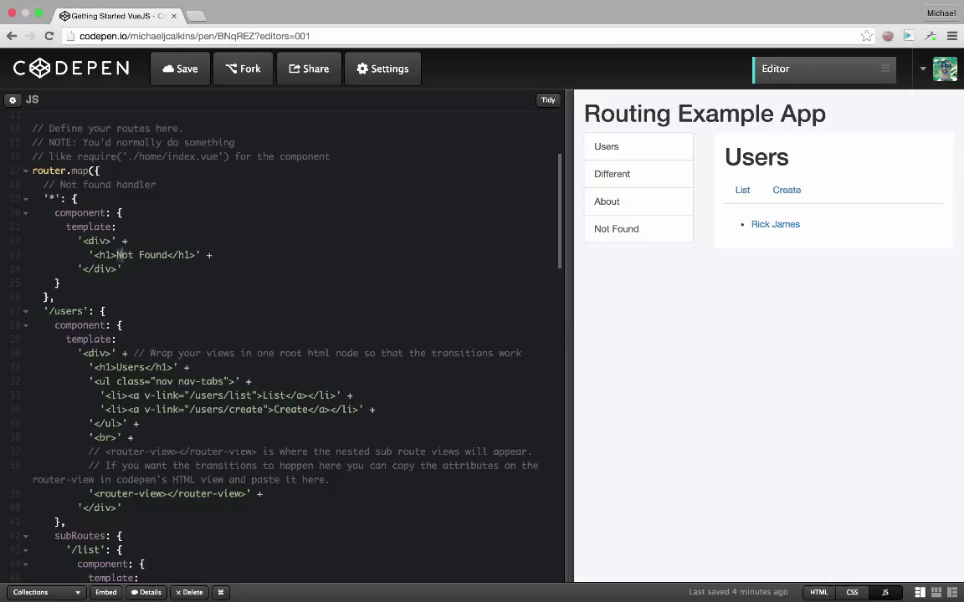
# - Show the Create form then the List in the preview, with the subRoutes code in view
pyautogui.scroll(-3)
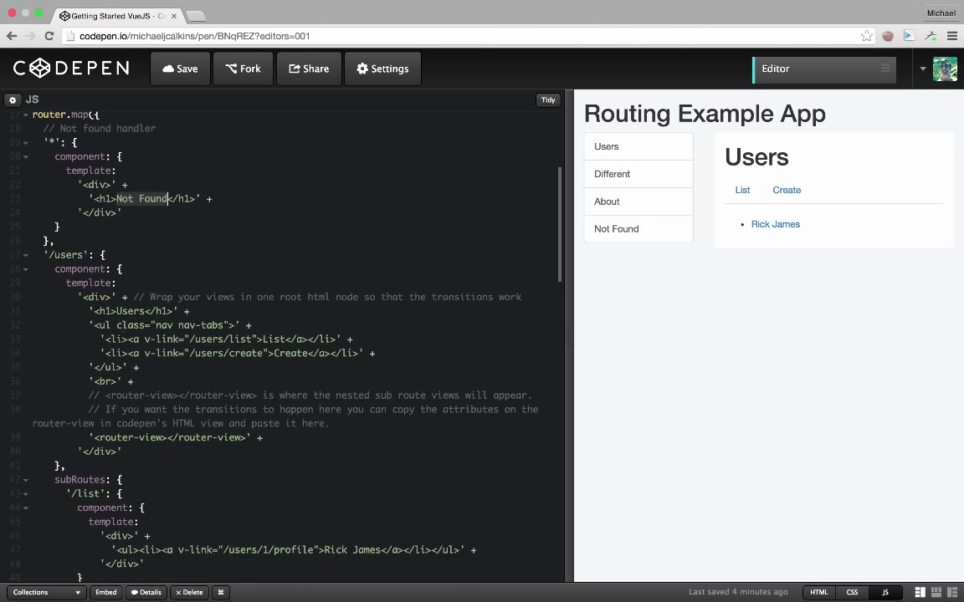
pyautogui.scroll(-3)
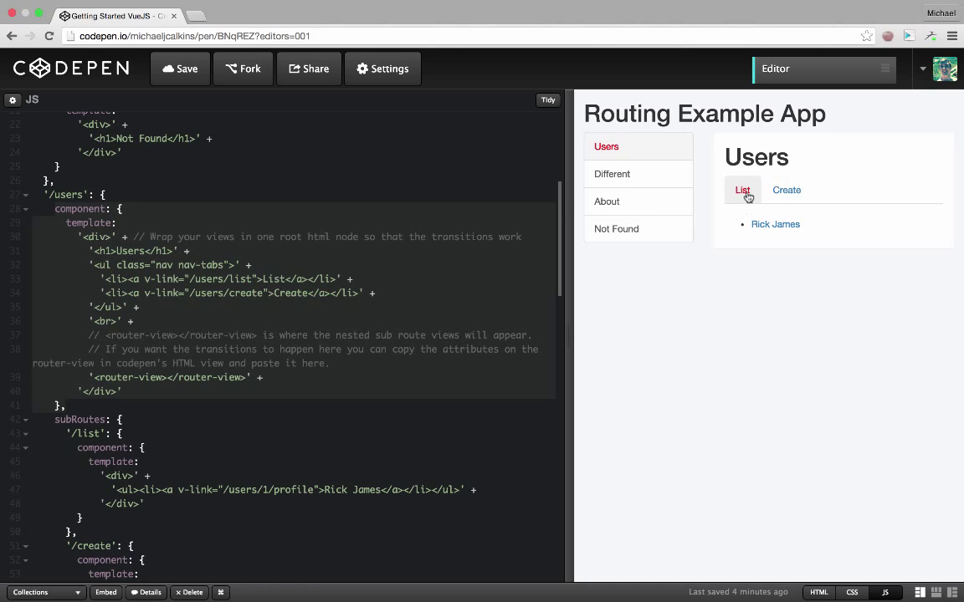
pyautogui.click(787, 190)
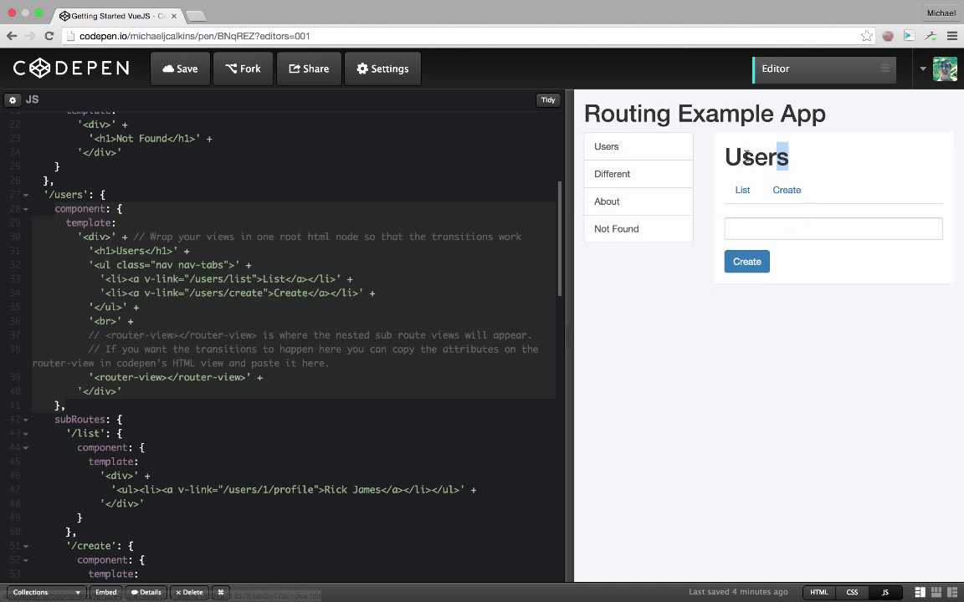
pyautogui.doubleClick(755, 157)
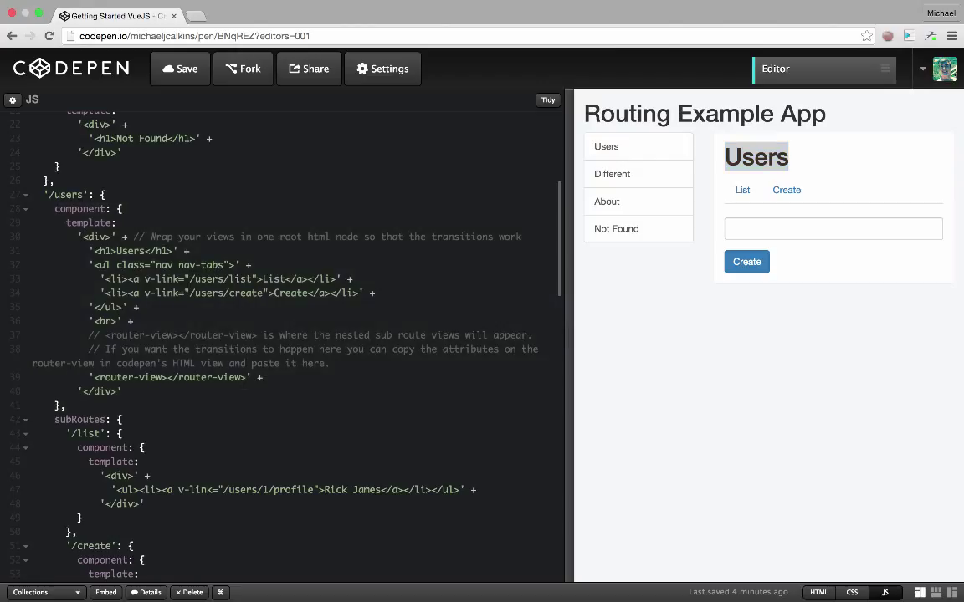
pyautogui.click(97, 379)
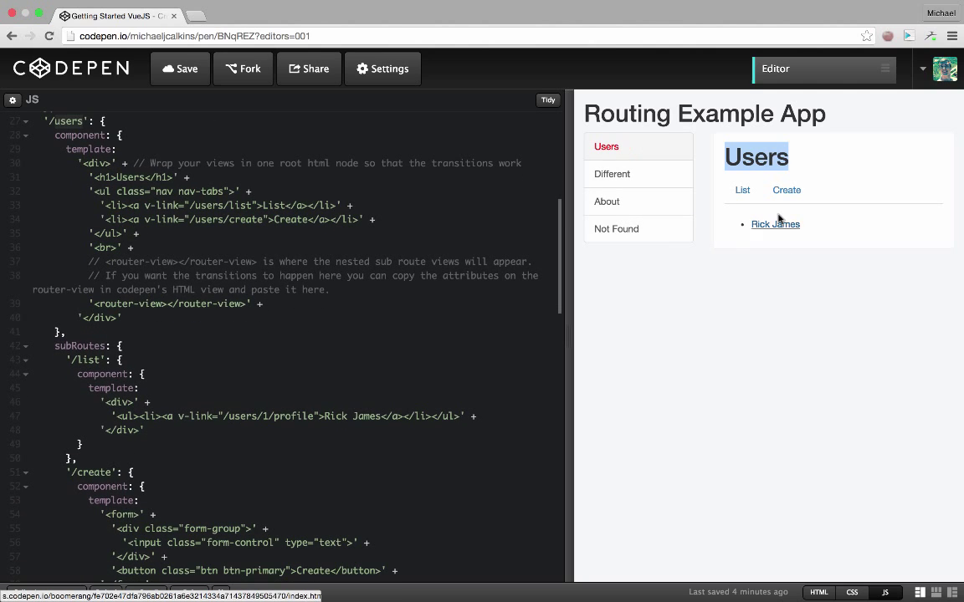
pyautogui.moveTo(324, 331)
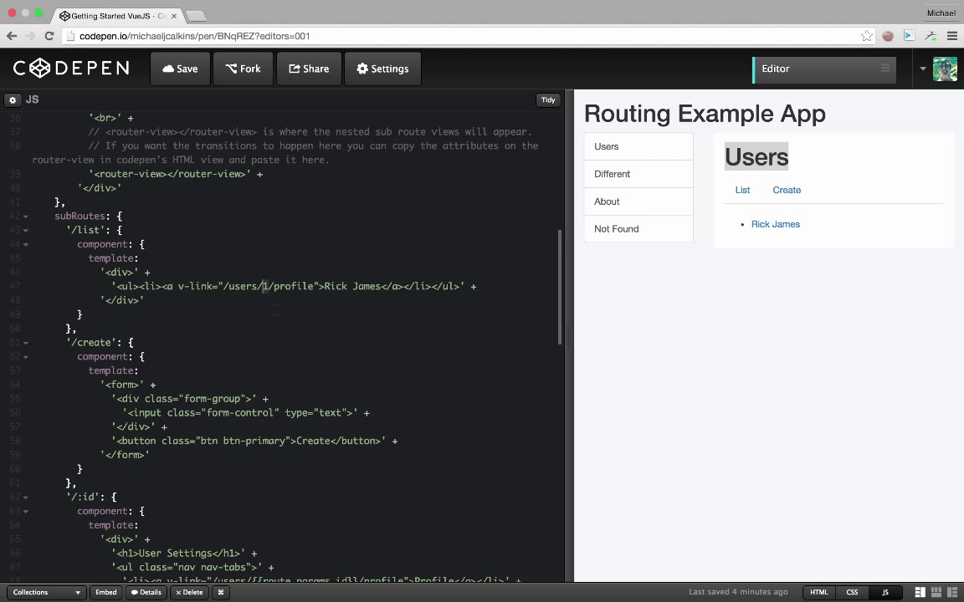
pyautogui.scroll(-3)
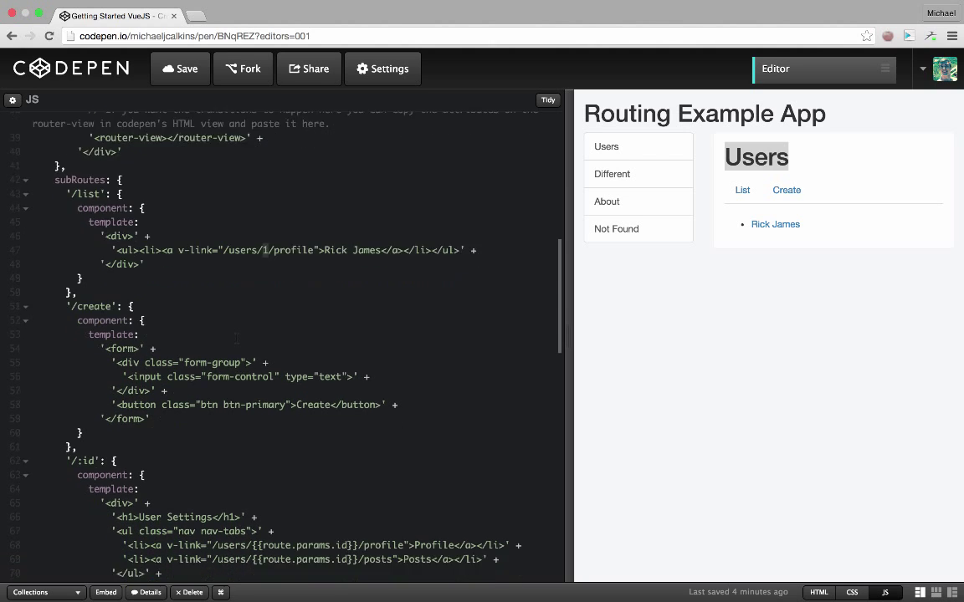
pyautogui.scroll(-3)
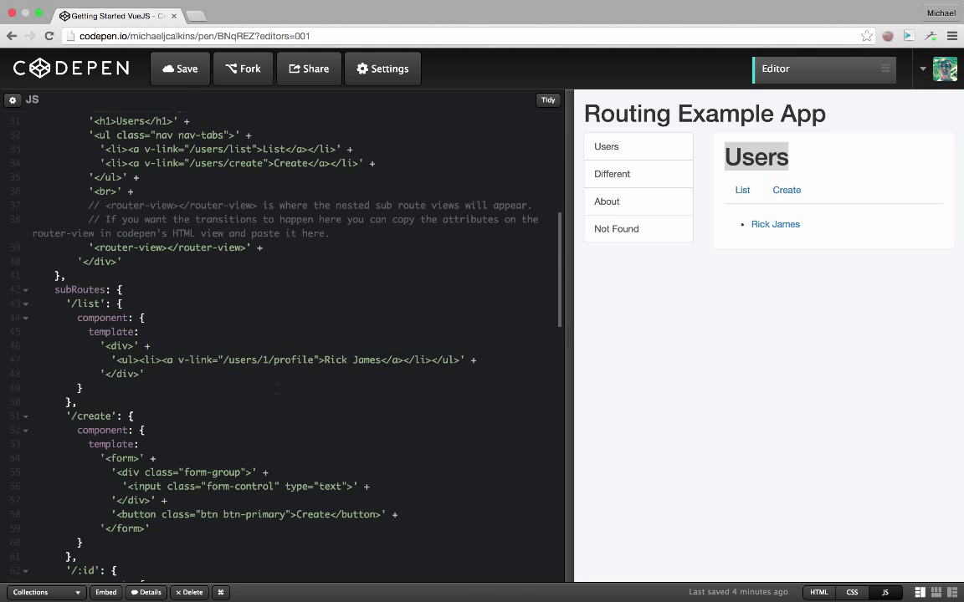
pyautogui.scroll(-3)
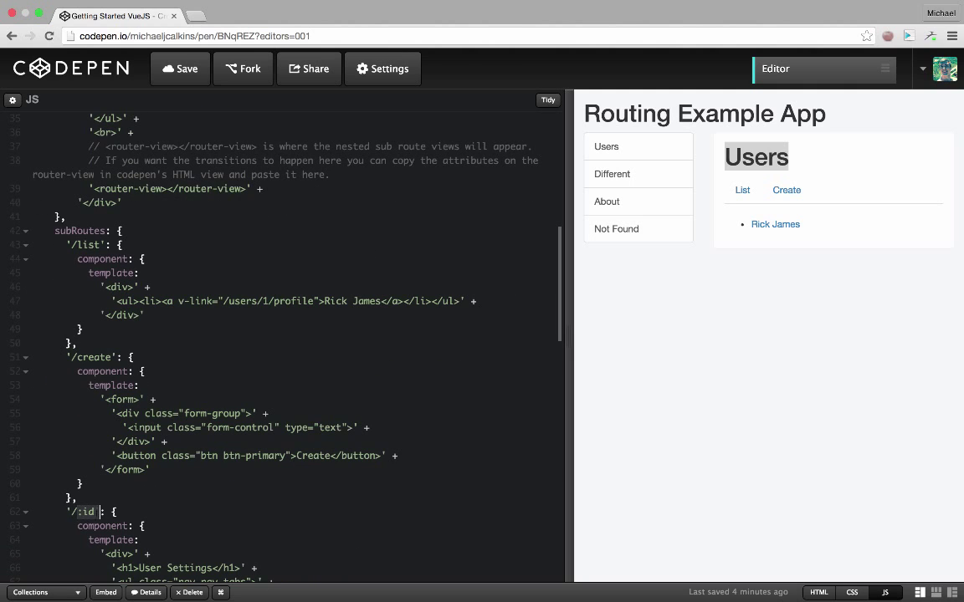
pyautogui.scroll(-3)
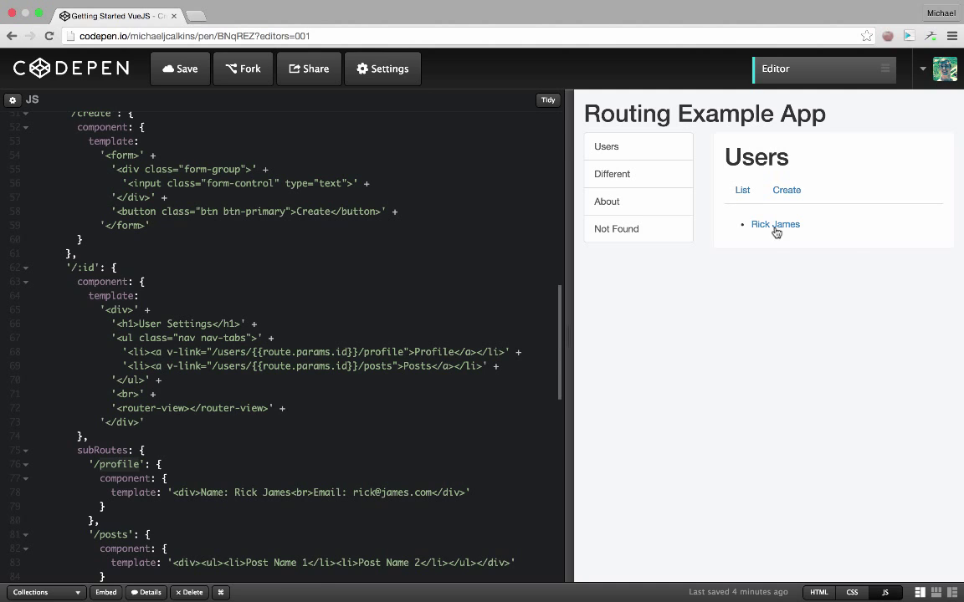
pyautogui.click(777, 224)
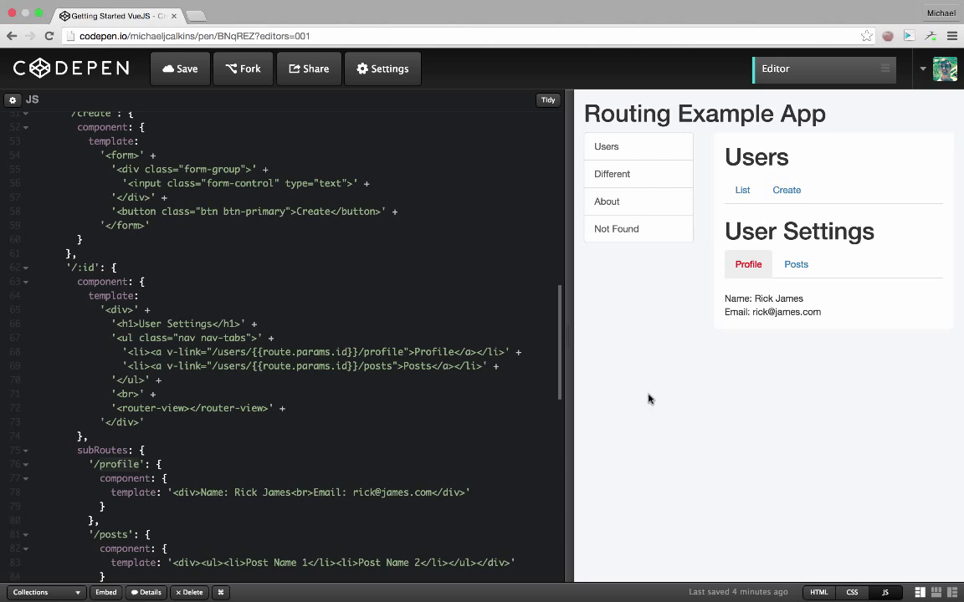
pyautogui.scroll(-3)
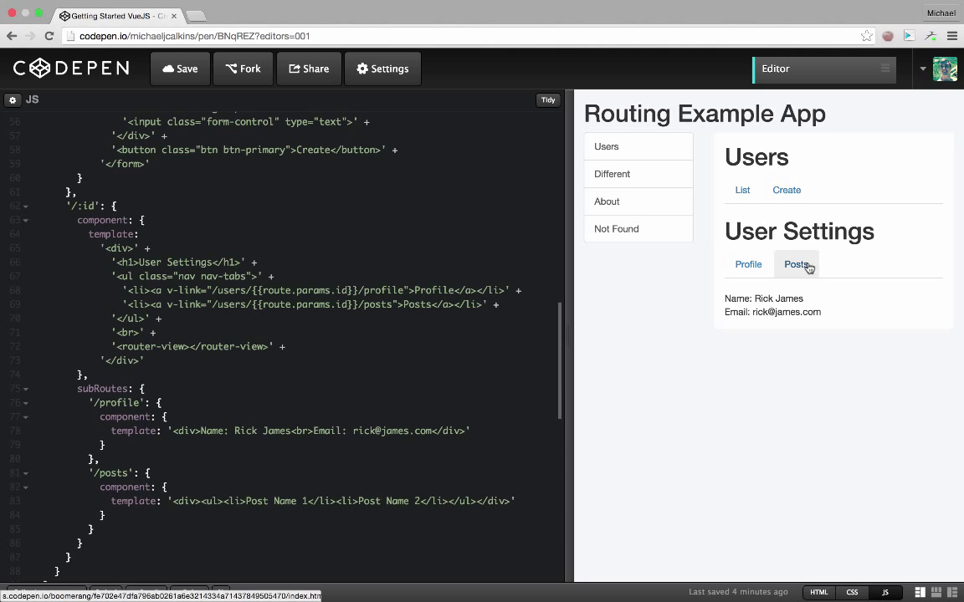
pyautogui.click(796, 265)
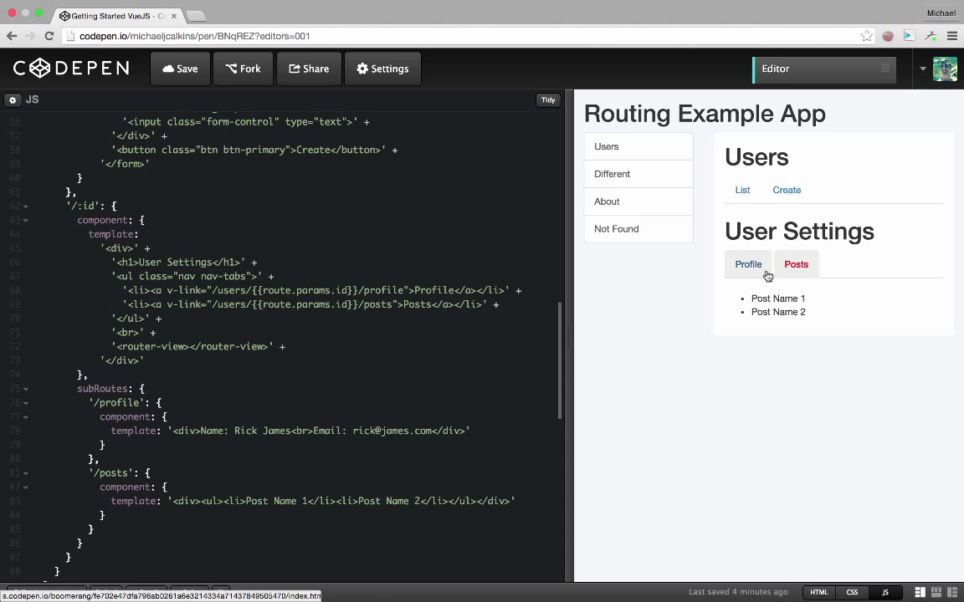
pyautogui.click(748, 265)
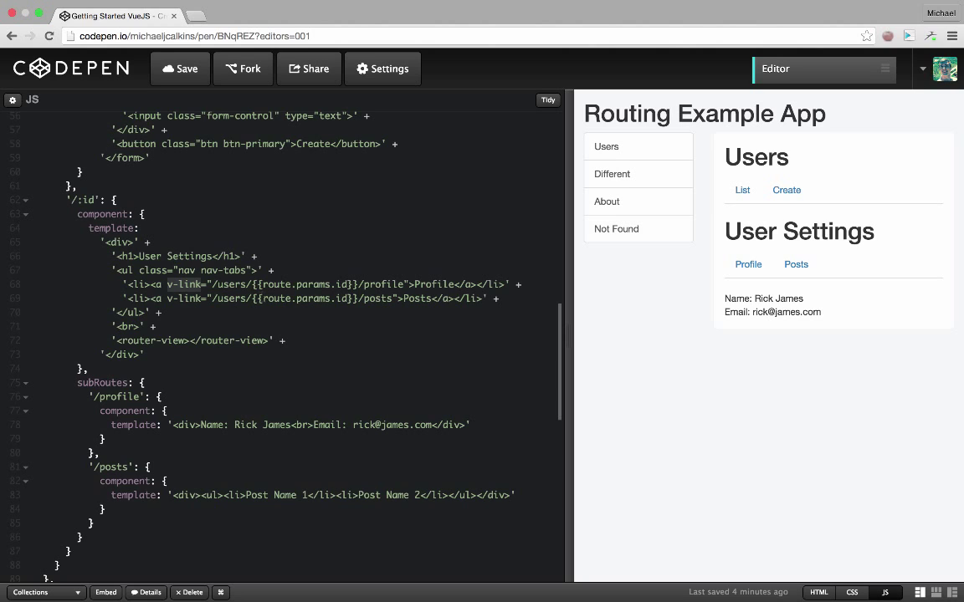
pyautogui.moveTo(633, 211)
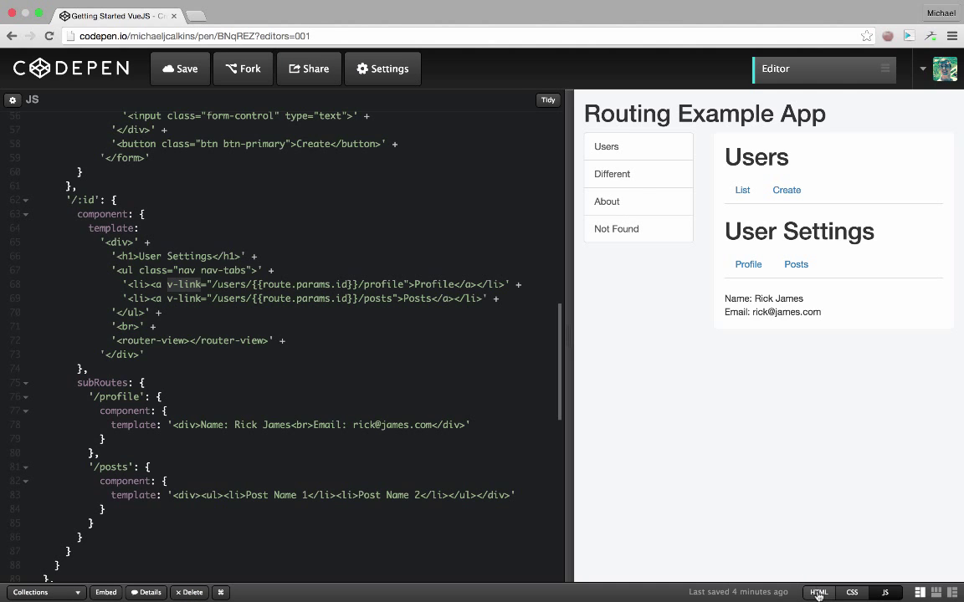
# - Show the HTML pane with the v-link nav markup instead of the JS pane
pyautogui.click(820, 593)
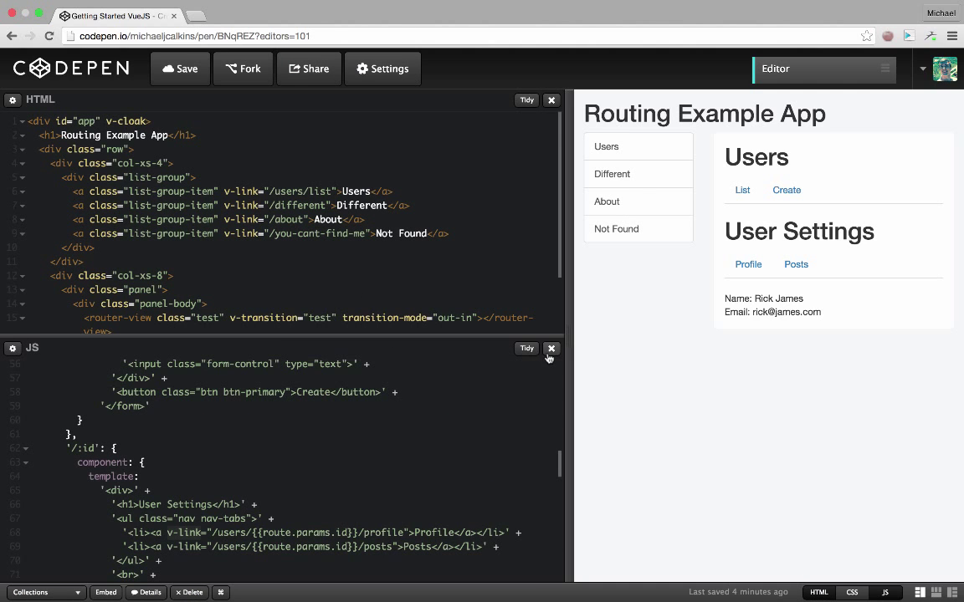
pyautogui.click(549, 350)
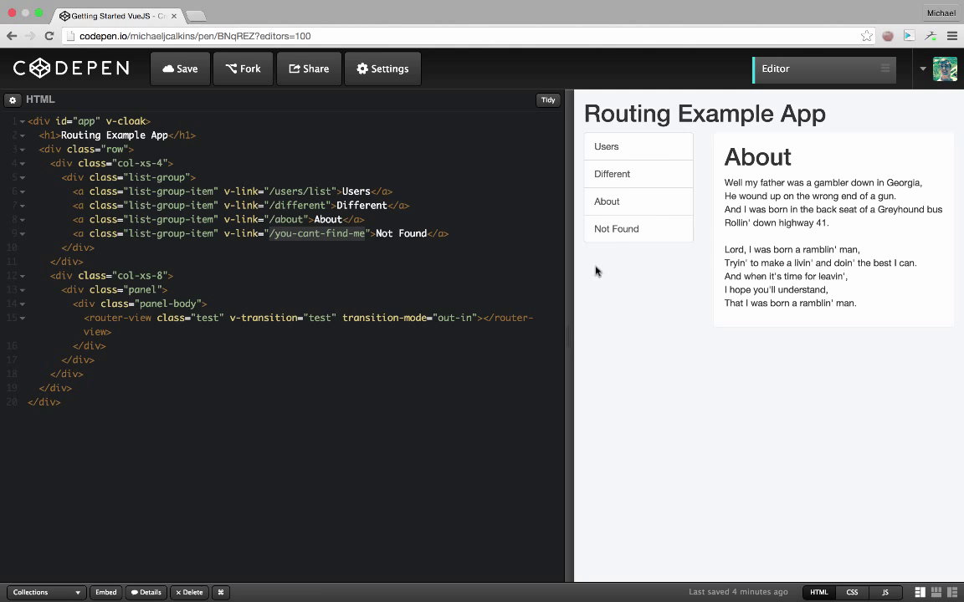
# - Visit the Not Found, About and Different routes in the preview
pyautogui.click(616, 227)
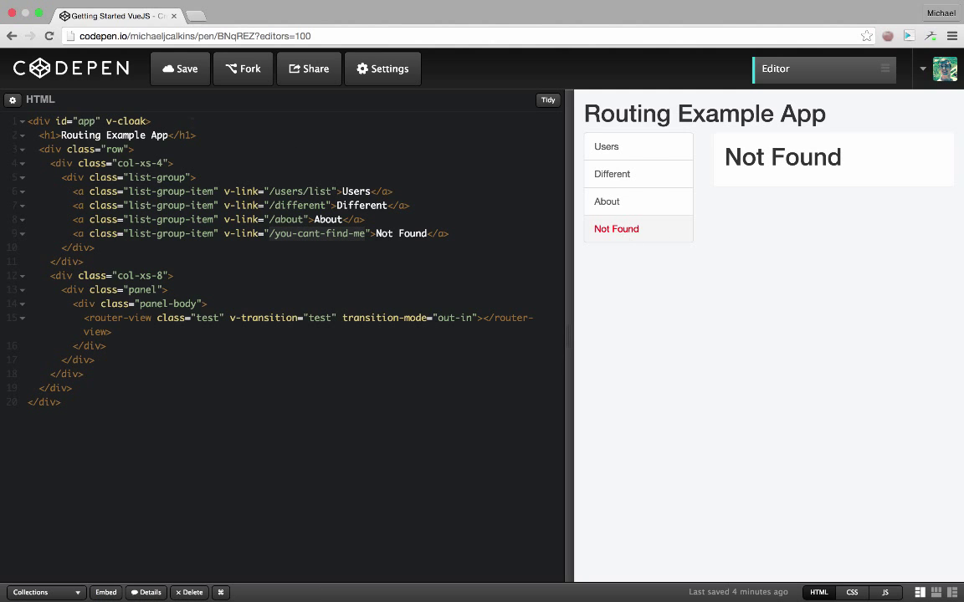
pyautogui.click(884, 593)
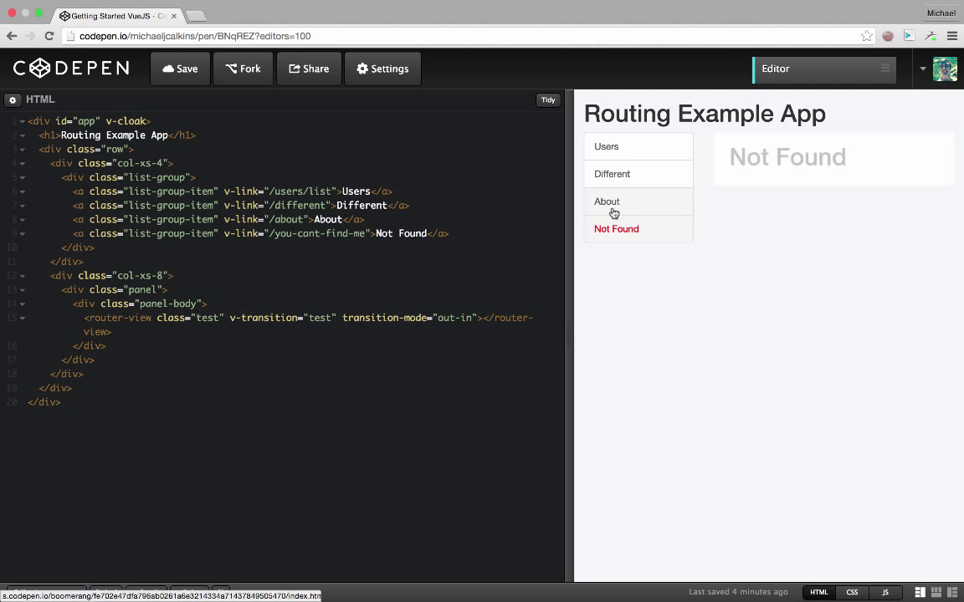
pyautogui.click(612, 174)
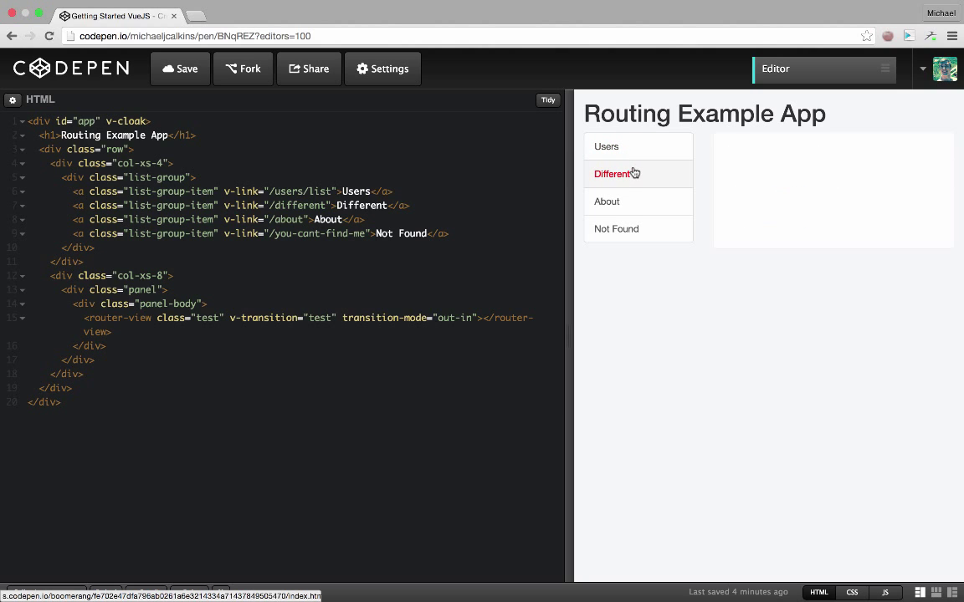
pyautogui.click(606, 148)
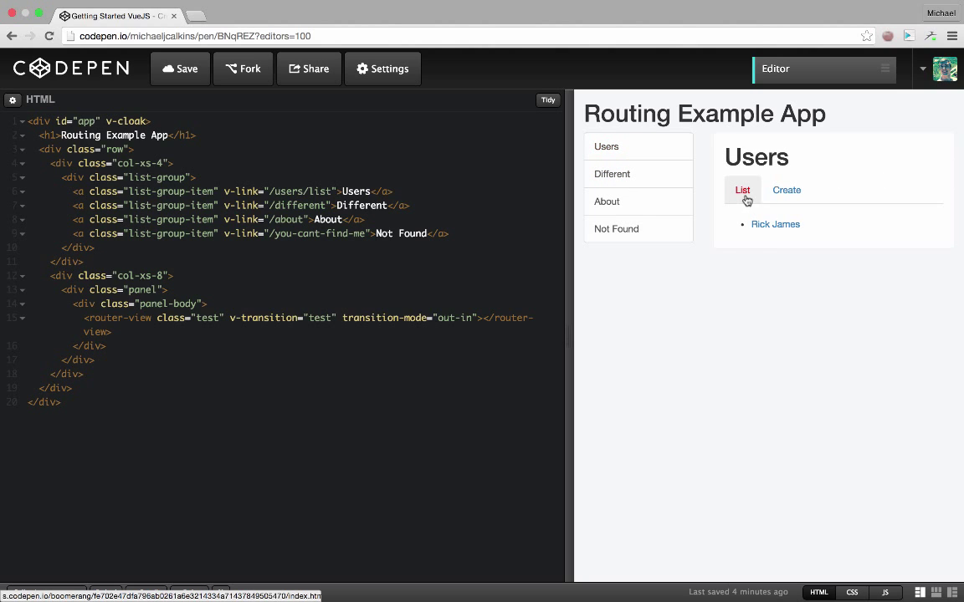
# - Open Rick James's settings from the Users list and show the CSS transition styles
pyautogui.click(774, 224)
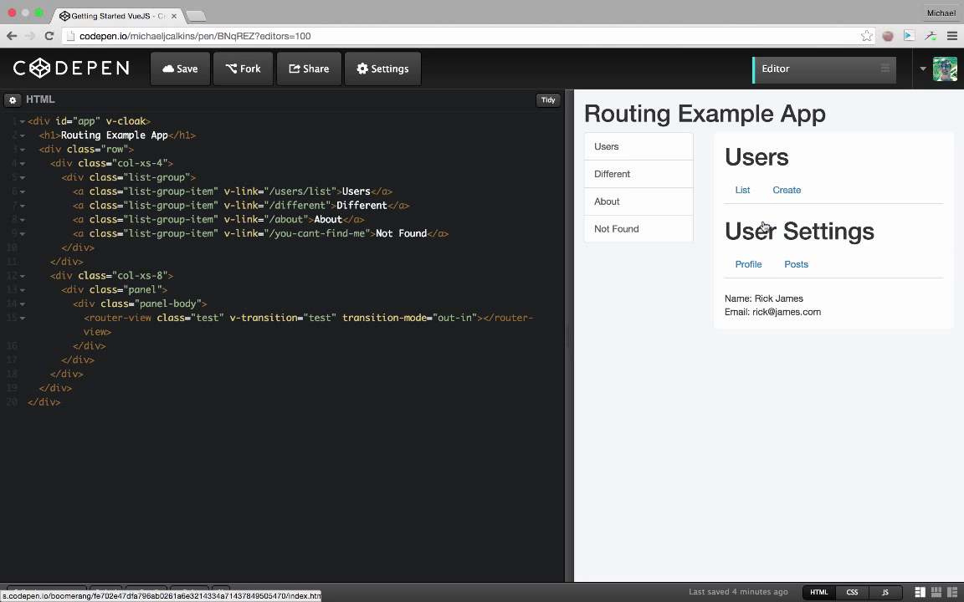
pyautogui.click(796, 265)
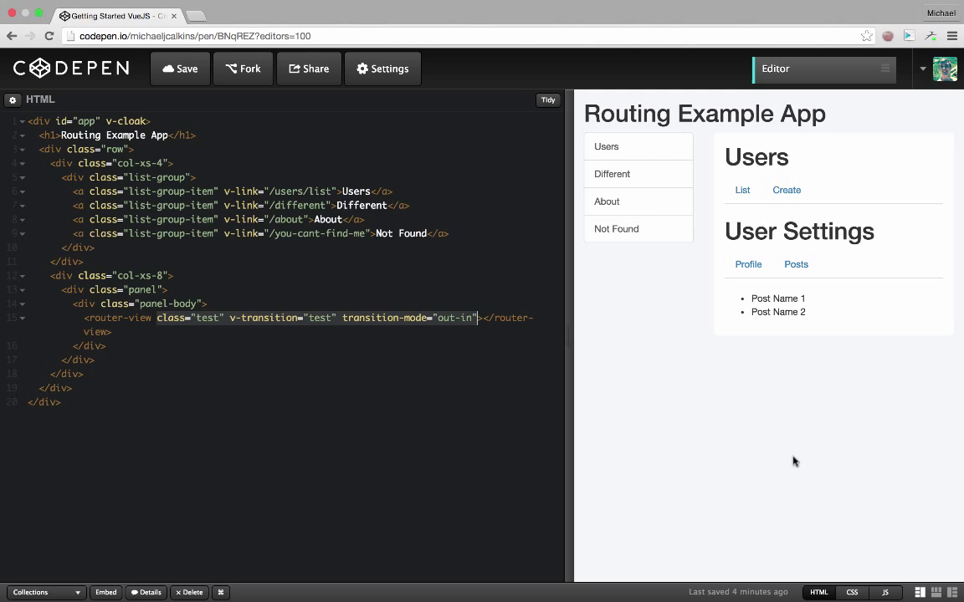
pyautogui.click(852, 592)
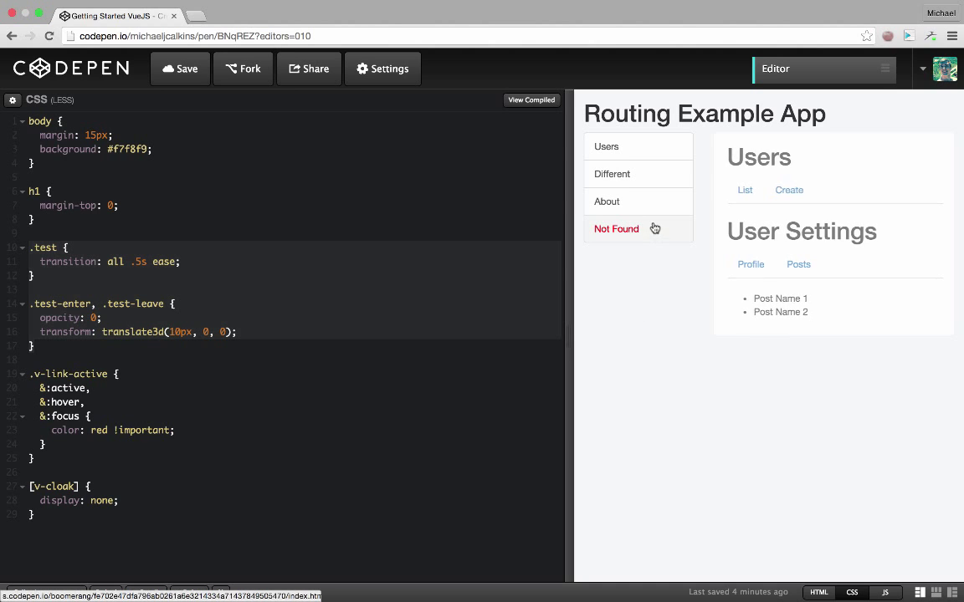
# - Visit About and Users in the preview and return to the JS router code
pyautogui.click(606, 201)
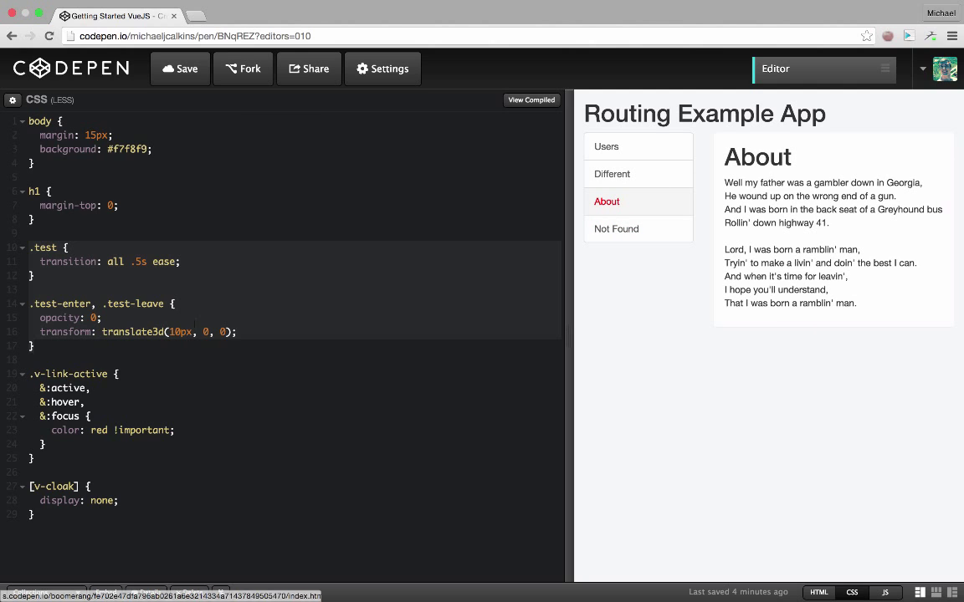
pyautogui.moveTo(628, 208)
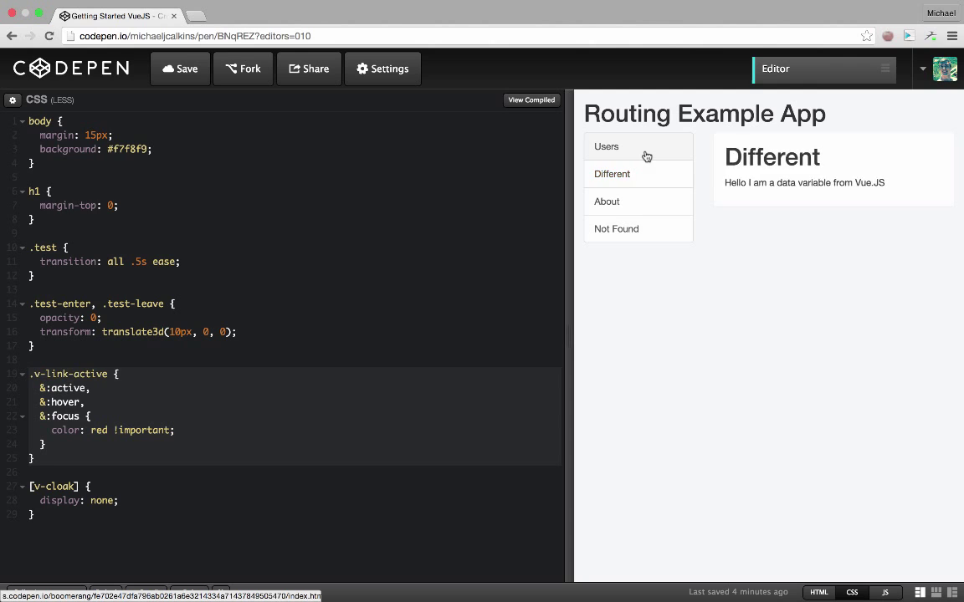
pyautogui.click(605, 201)
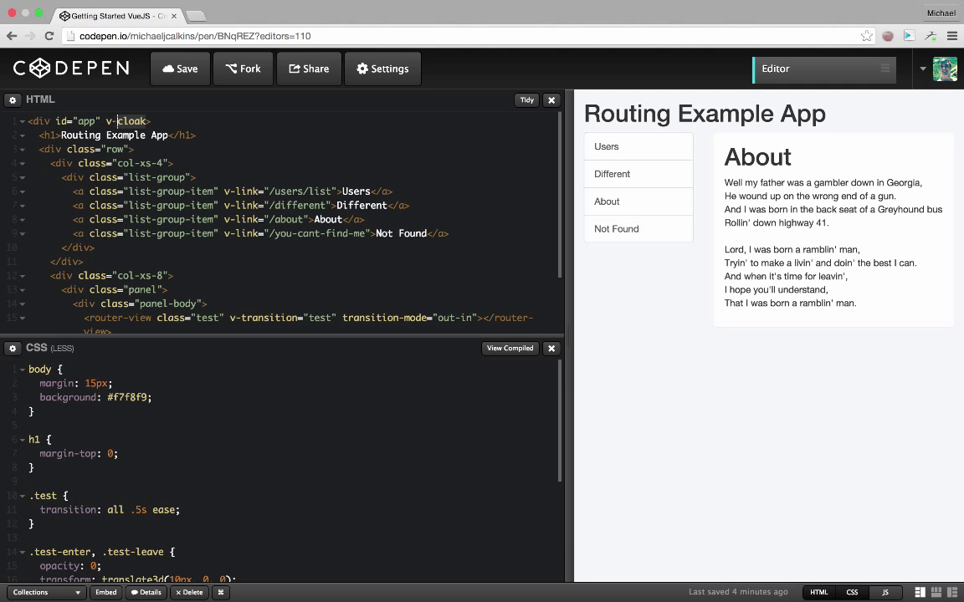
pyautogui.click(885, 592)
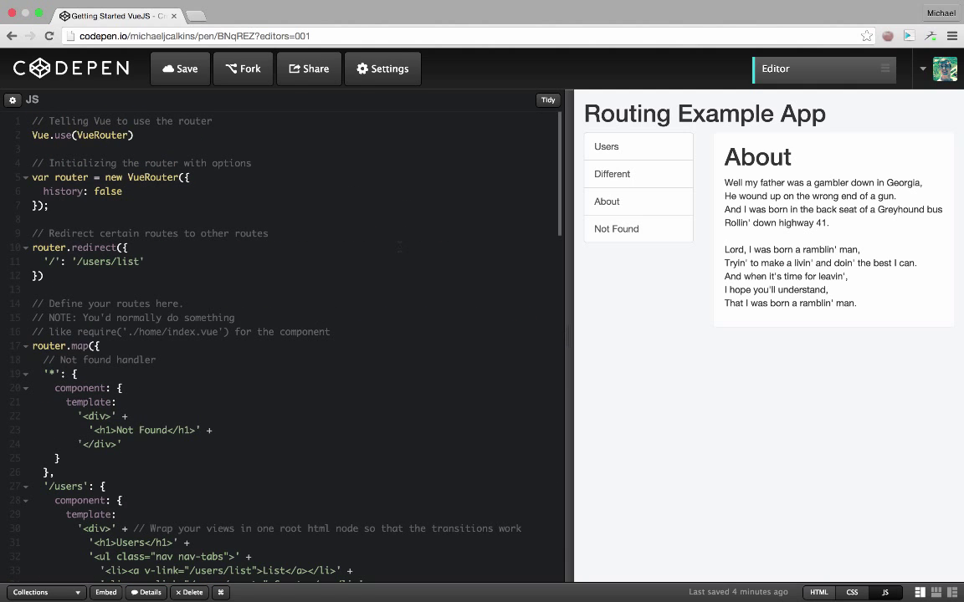